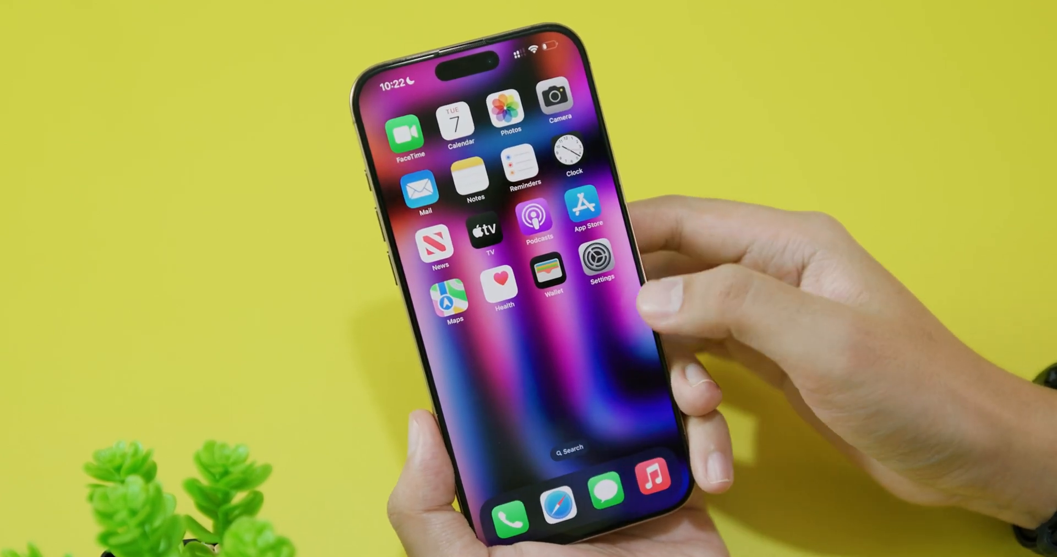
- Check the iPhone's About details under Settings > General, then return to the main list
left_click(595, 258)
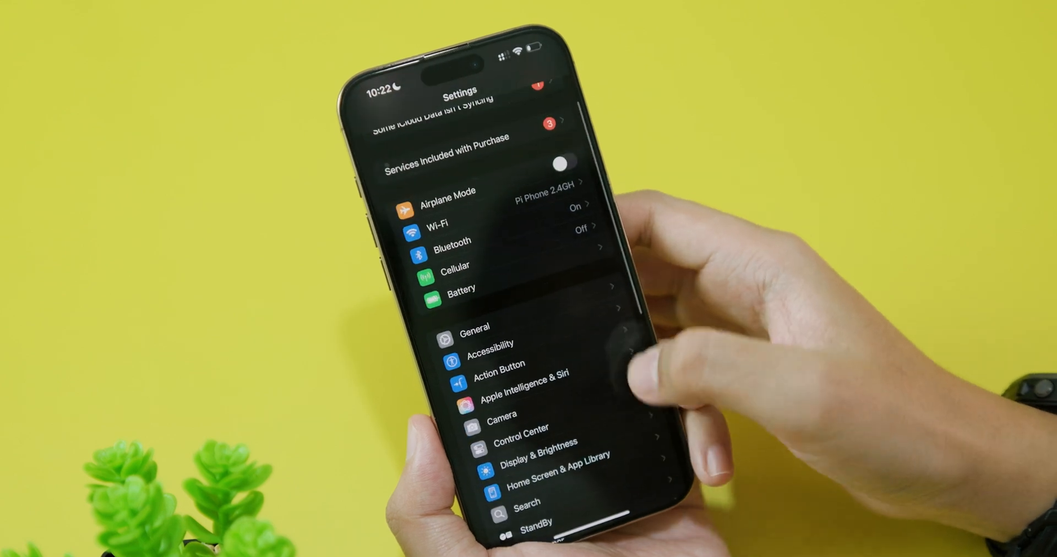
left_click(473, 328)
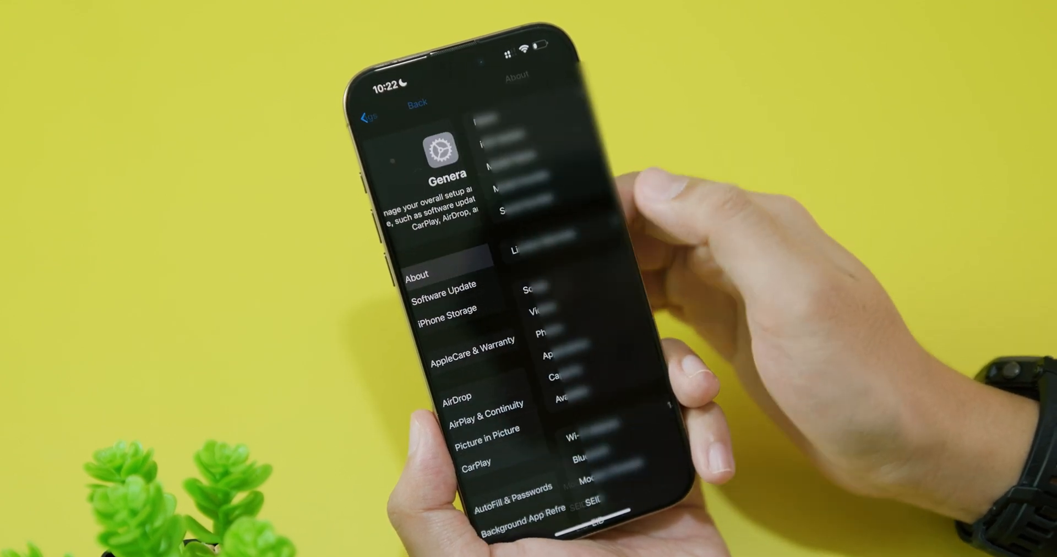
left_click(417, 274)
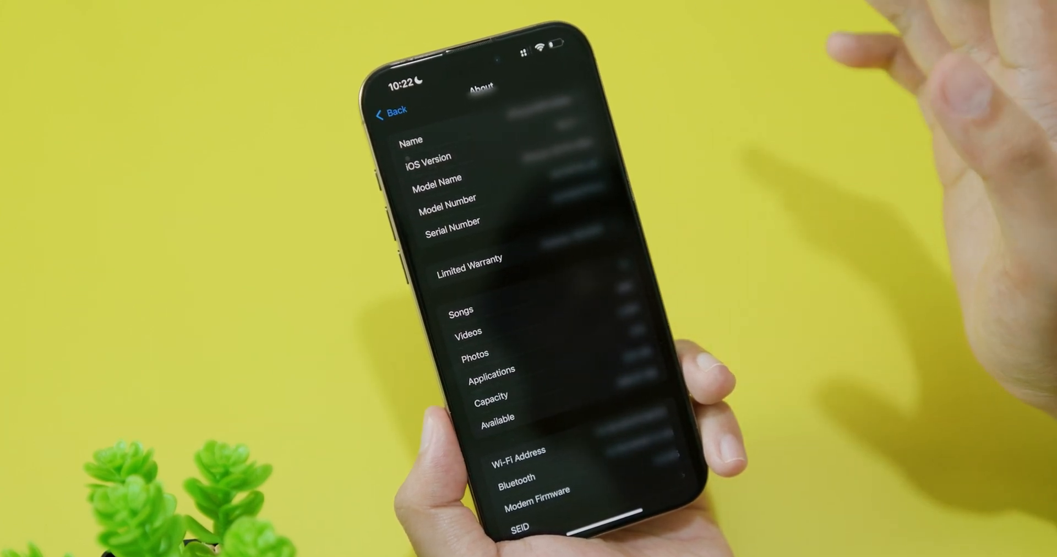
left_click(392, 110)
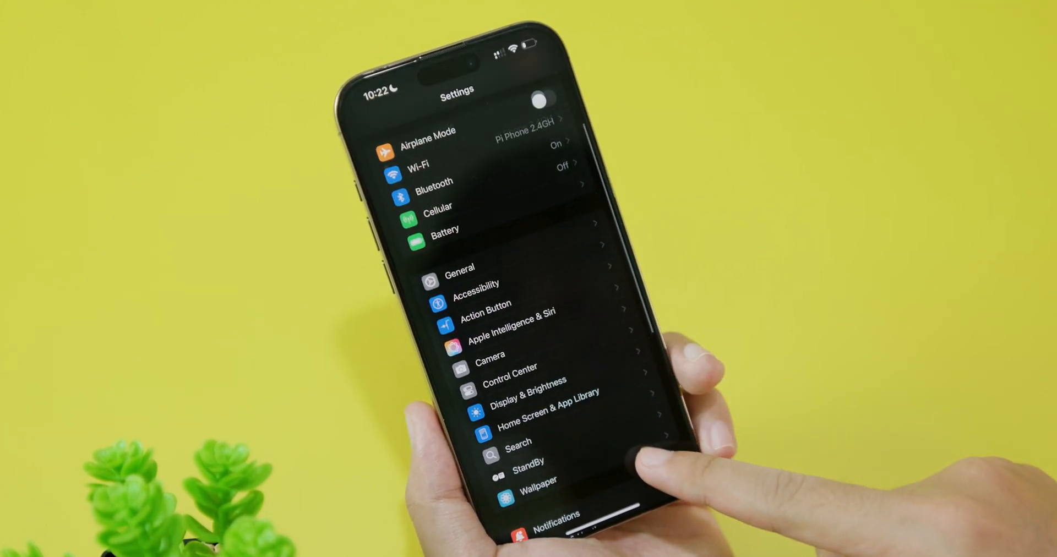
- Review the App Store account's pending app updates, then leave for the home screen
scroll("down", 3)
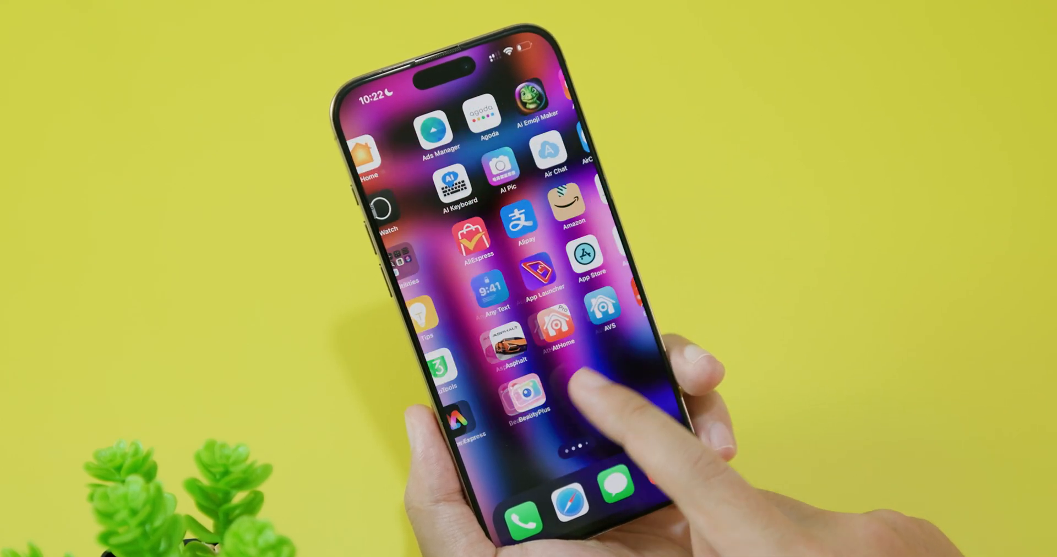
scroll("left", 3)
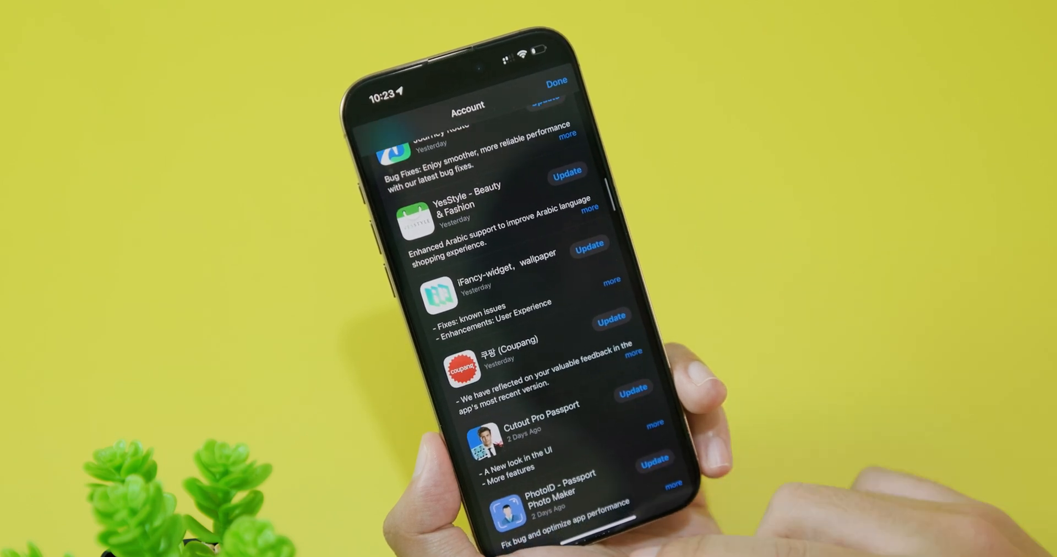
left_click(556, 82)
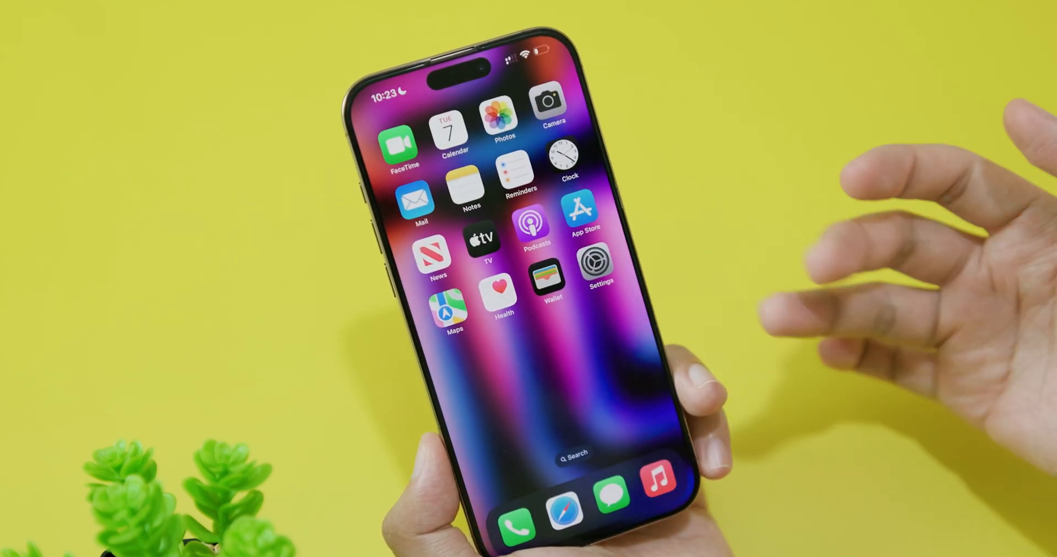